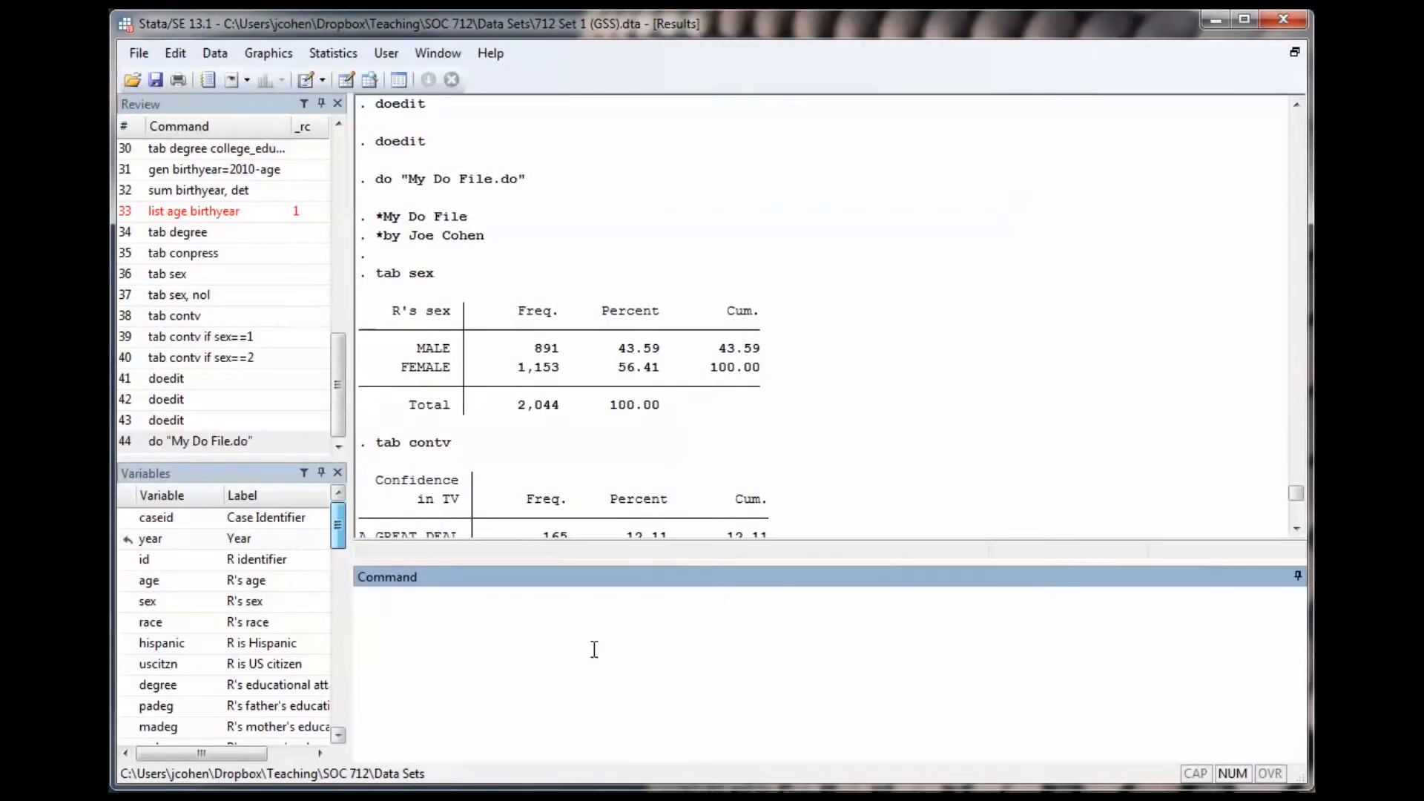
# Draw a scatter plot of age against SEI with 'scatter age sei' and dismiss the graph
pyautogui.write('scatter')
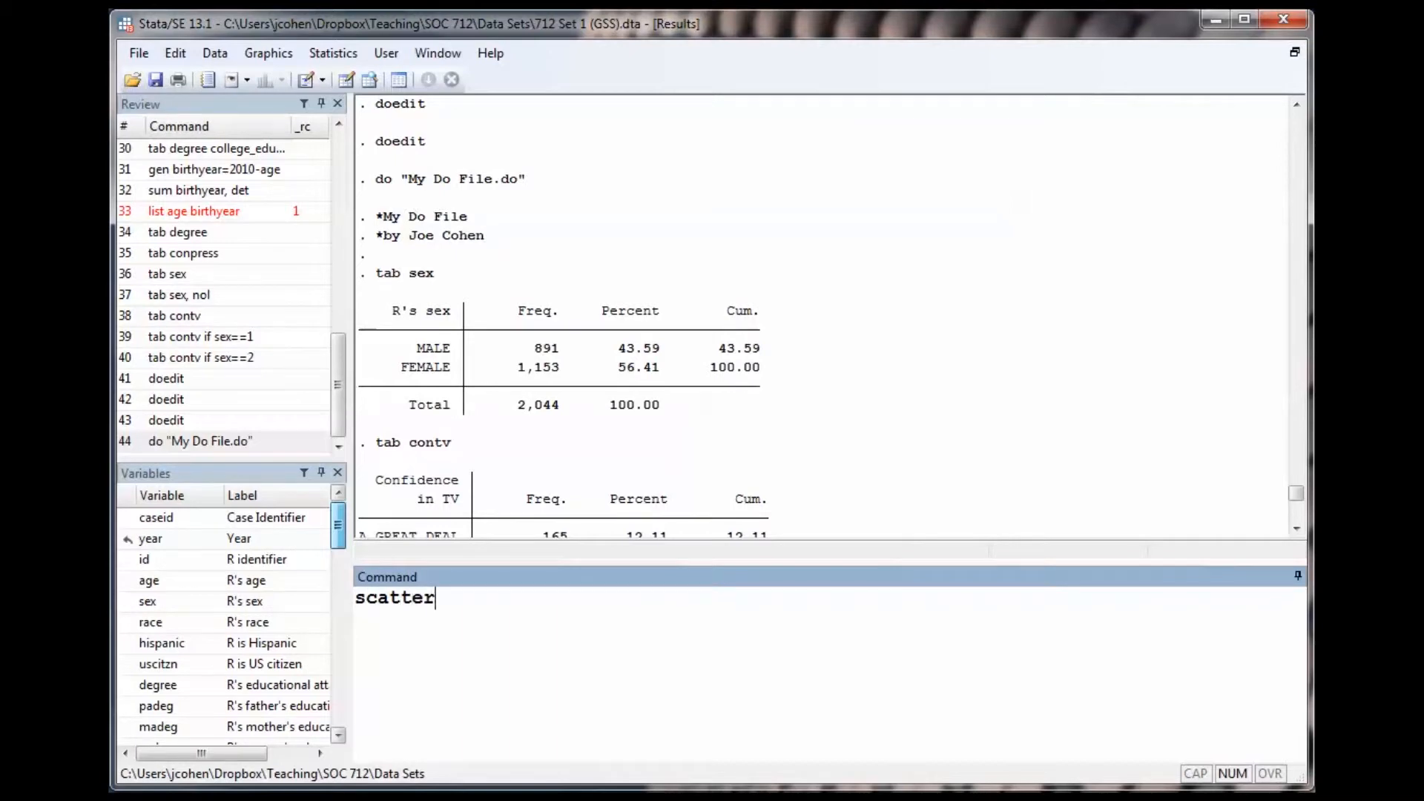
pyautogui.write('age s')
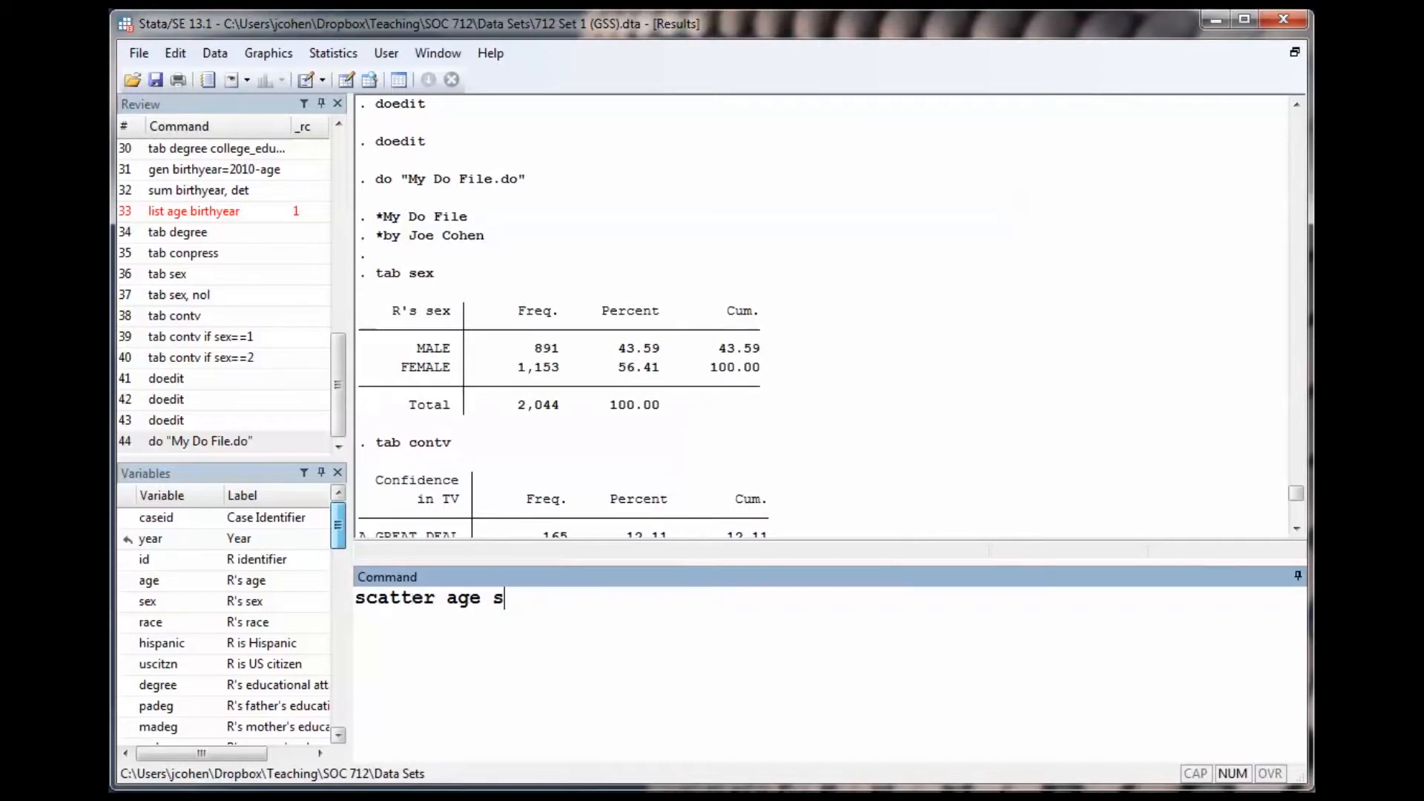
pyautogui.write('ei')
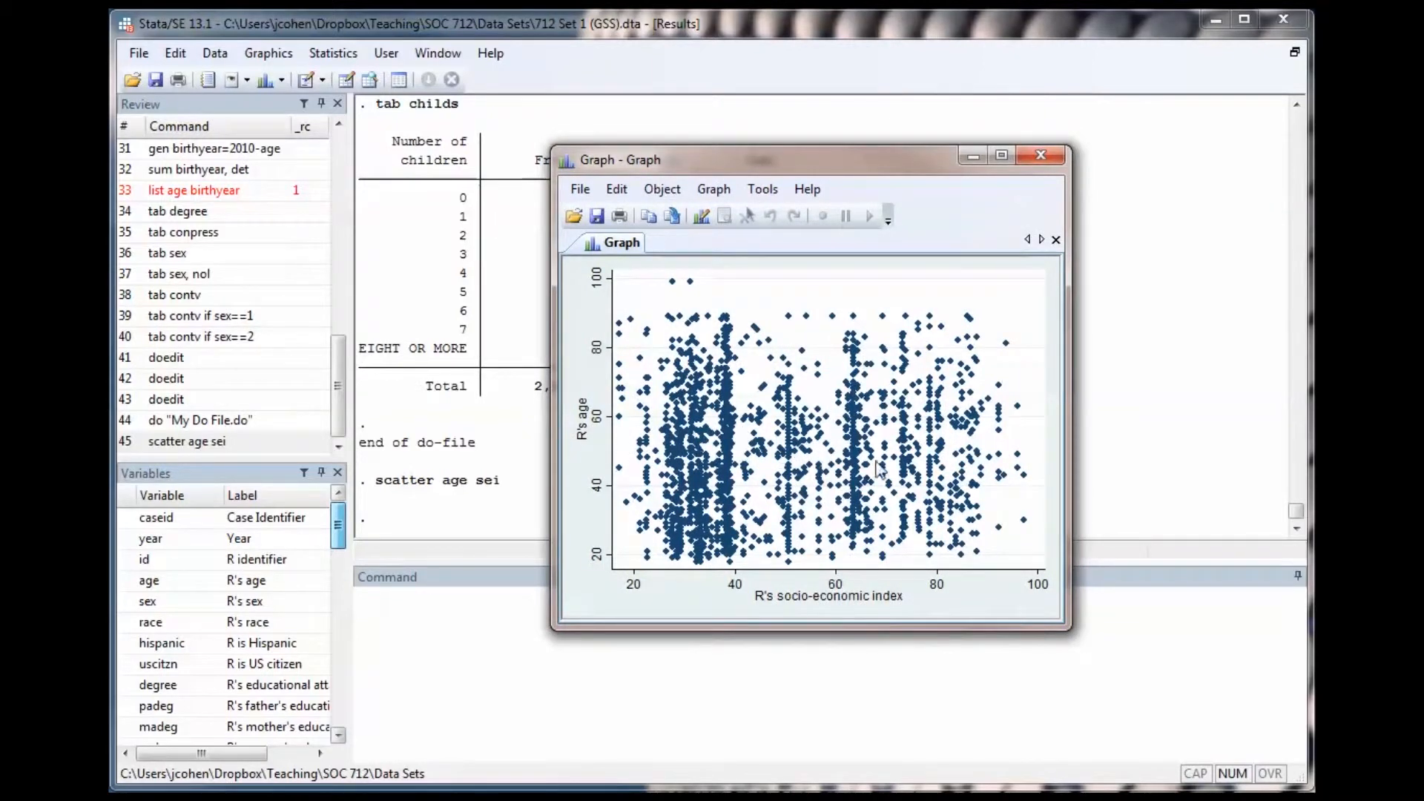
pyautogui.moveTo(1041, 155)
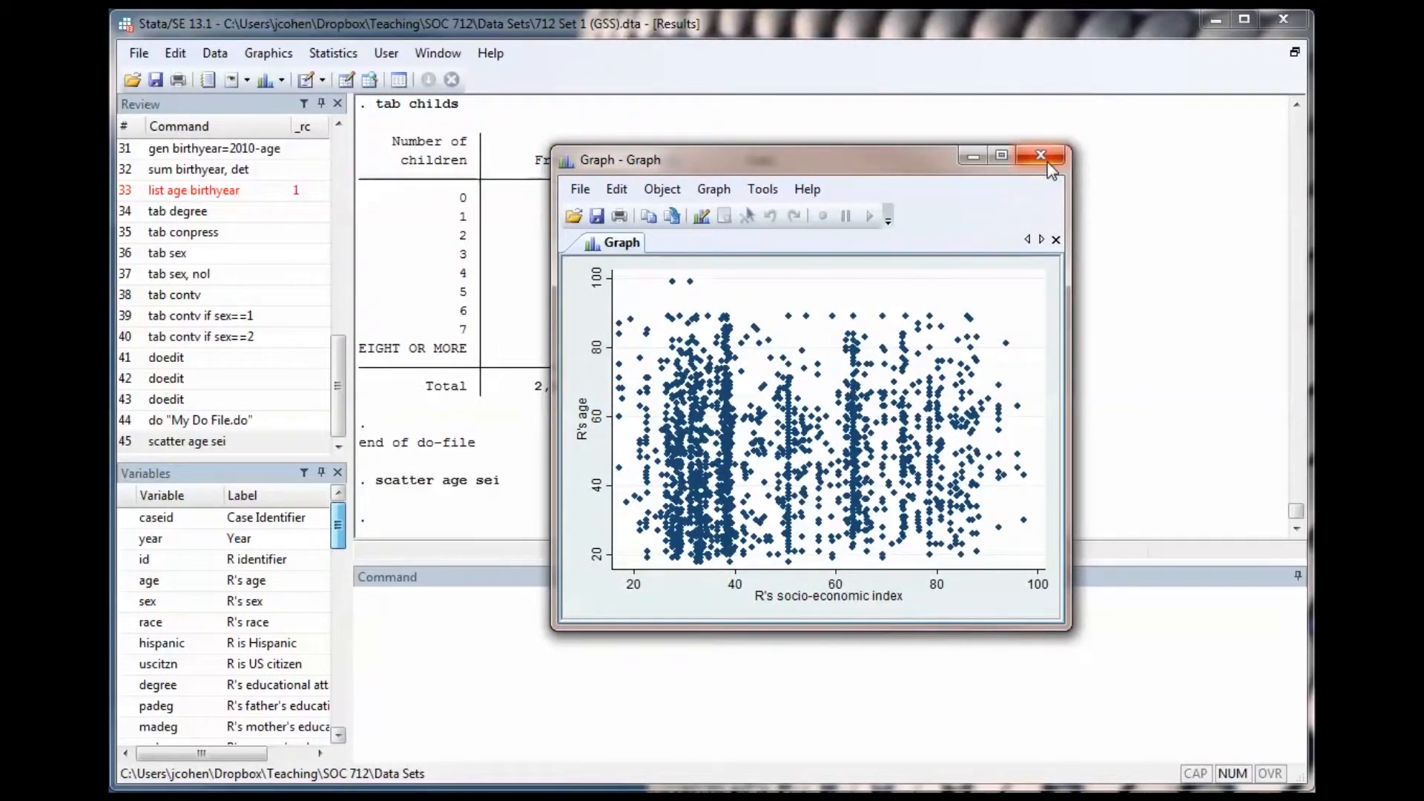
pyautogui.moveTo(1042, 156)
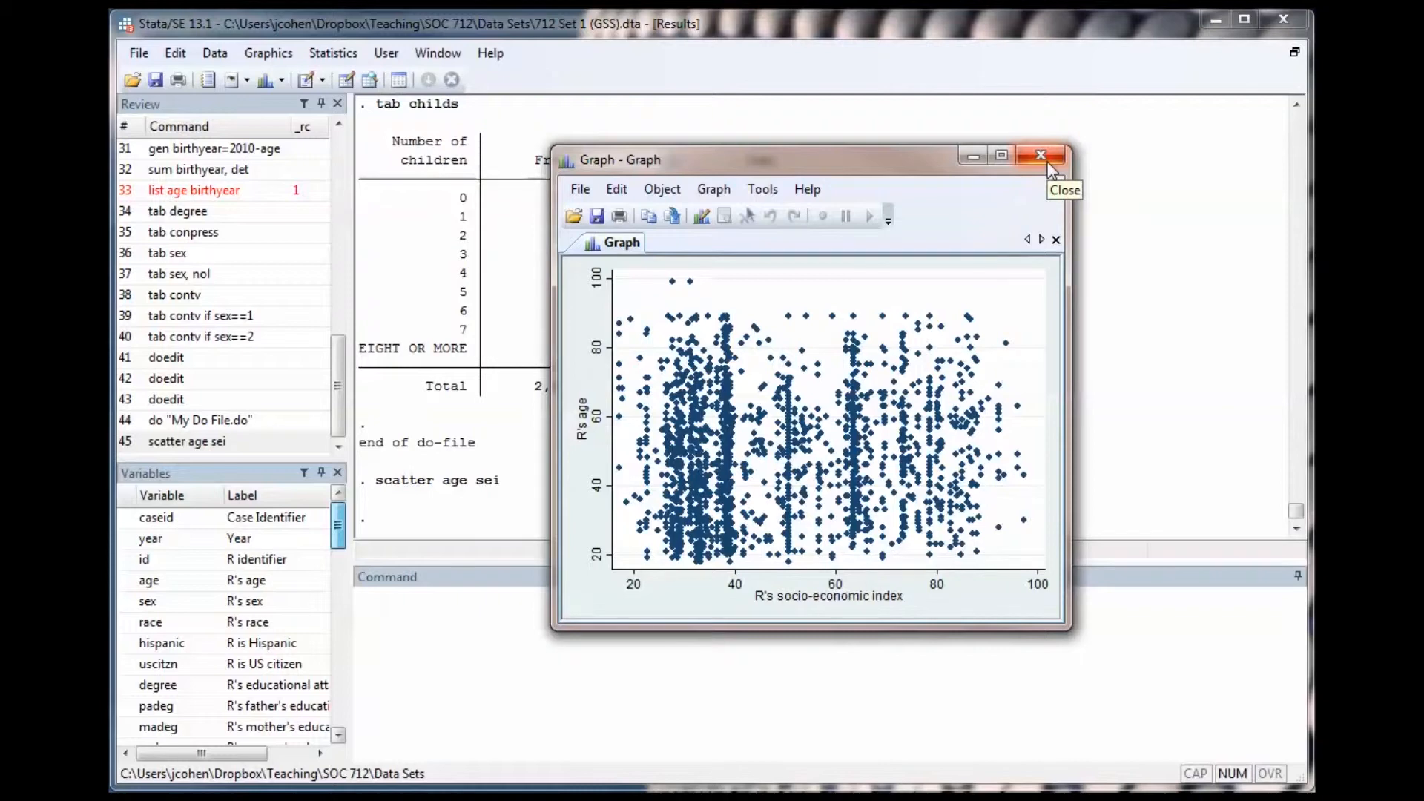
pyautogui.click(1042, 156)
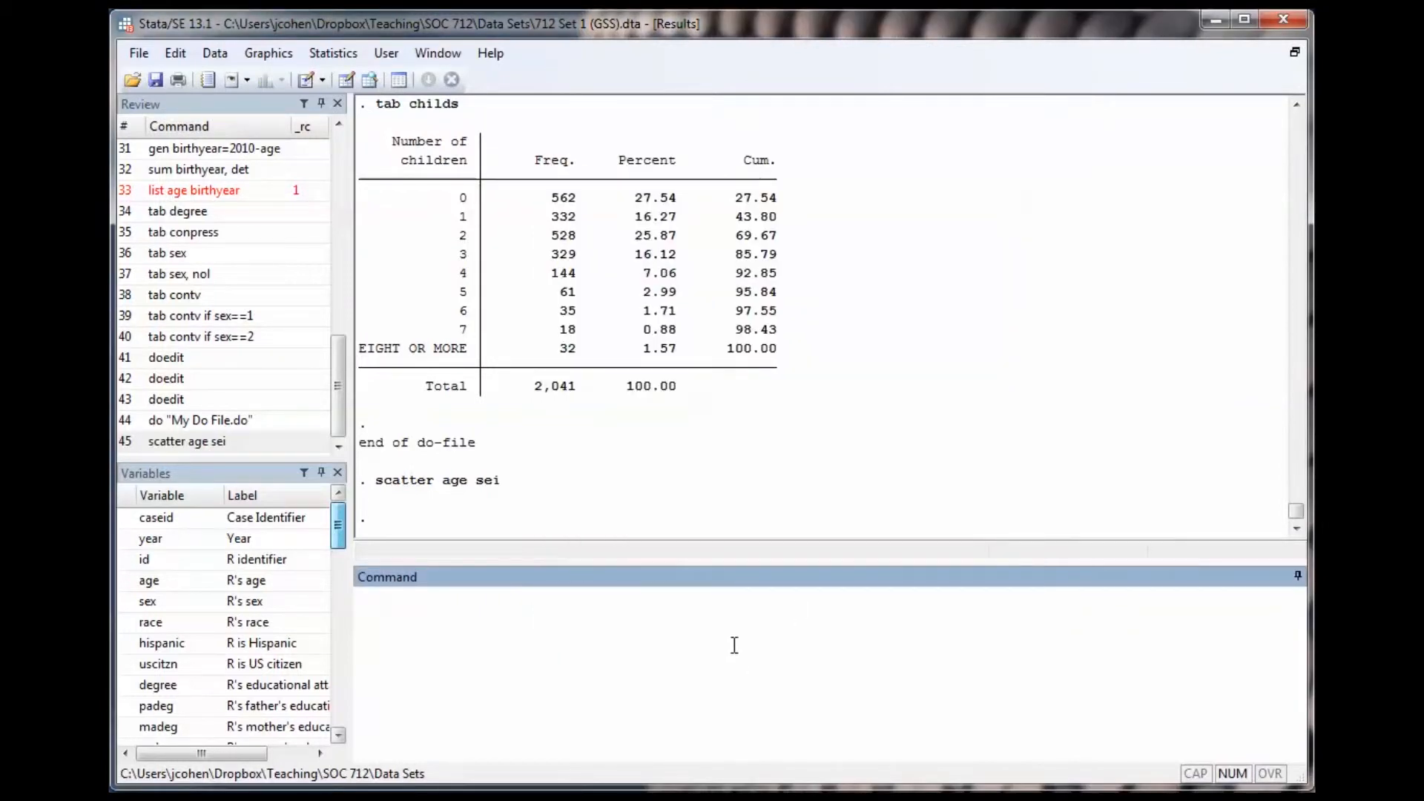
# Correlate age and SEI with 'pwcorr' (0.0750), then load the 712 Set 2 (WDI) dataset
pyautogui.write('pwcorr')
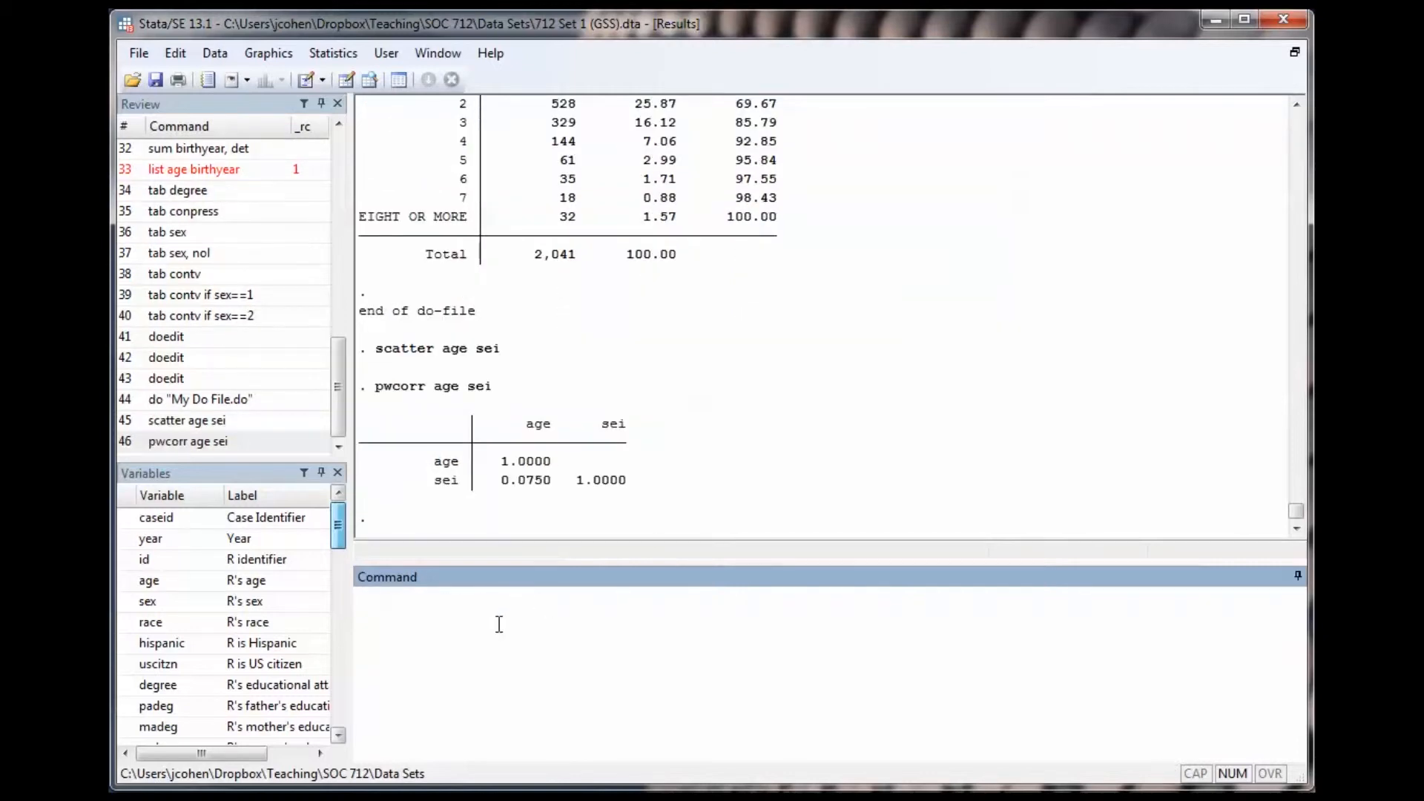
pyautogui.click(499, 600)
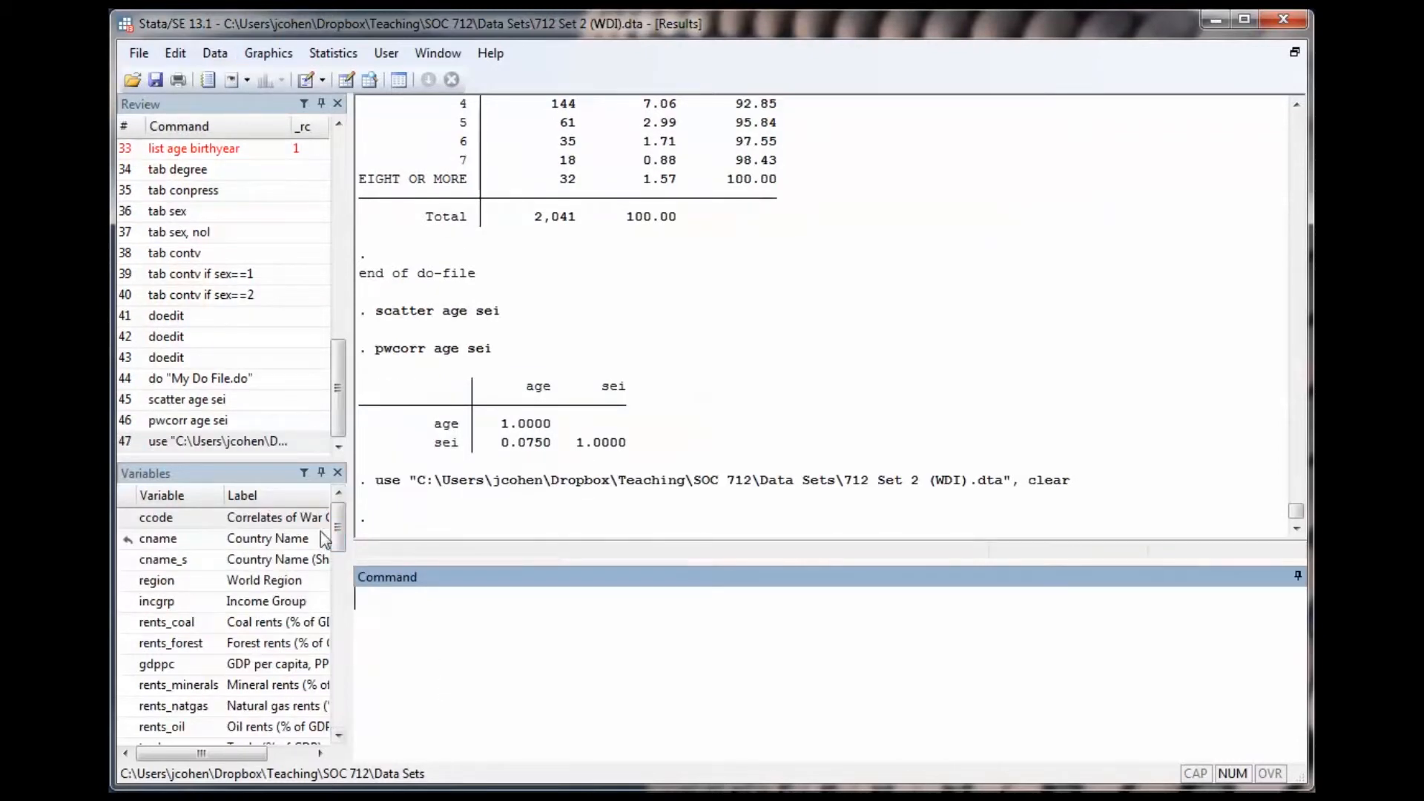
# Scroll the Variables window to locate gdppc and wateracc for the scatter
pyautogui.scroll(-3)
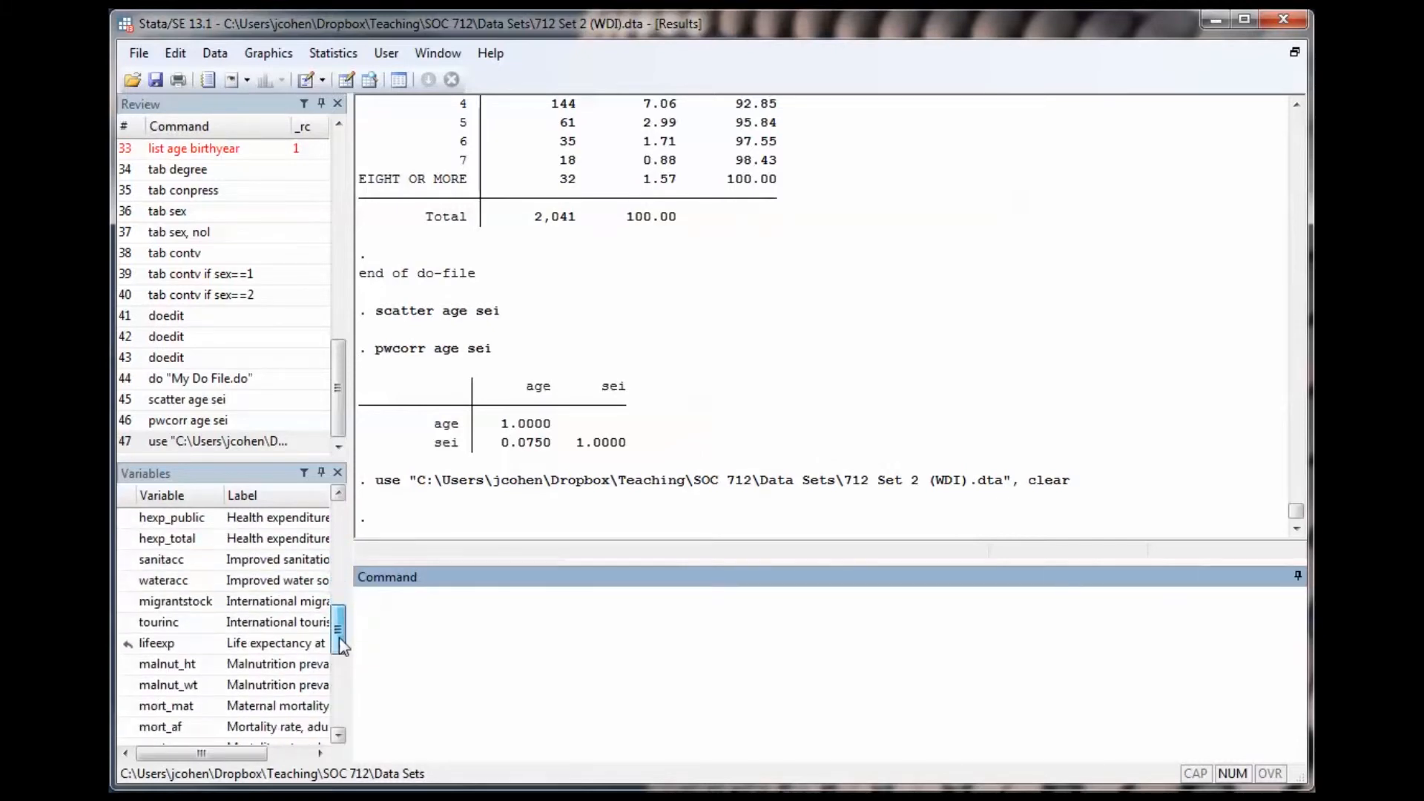
pyautogui.scroll(-3)
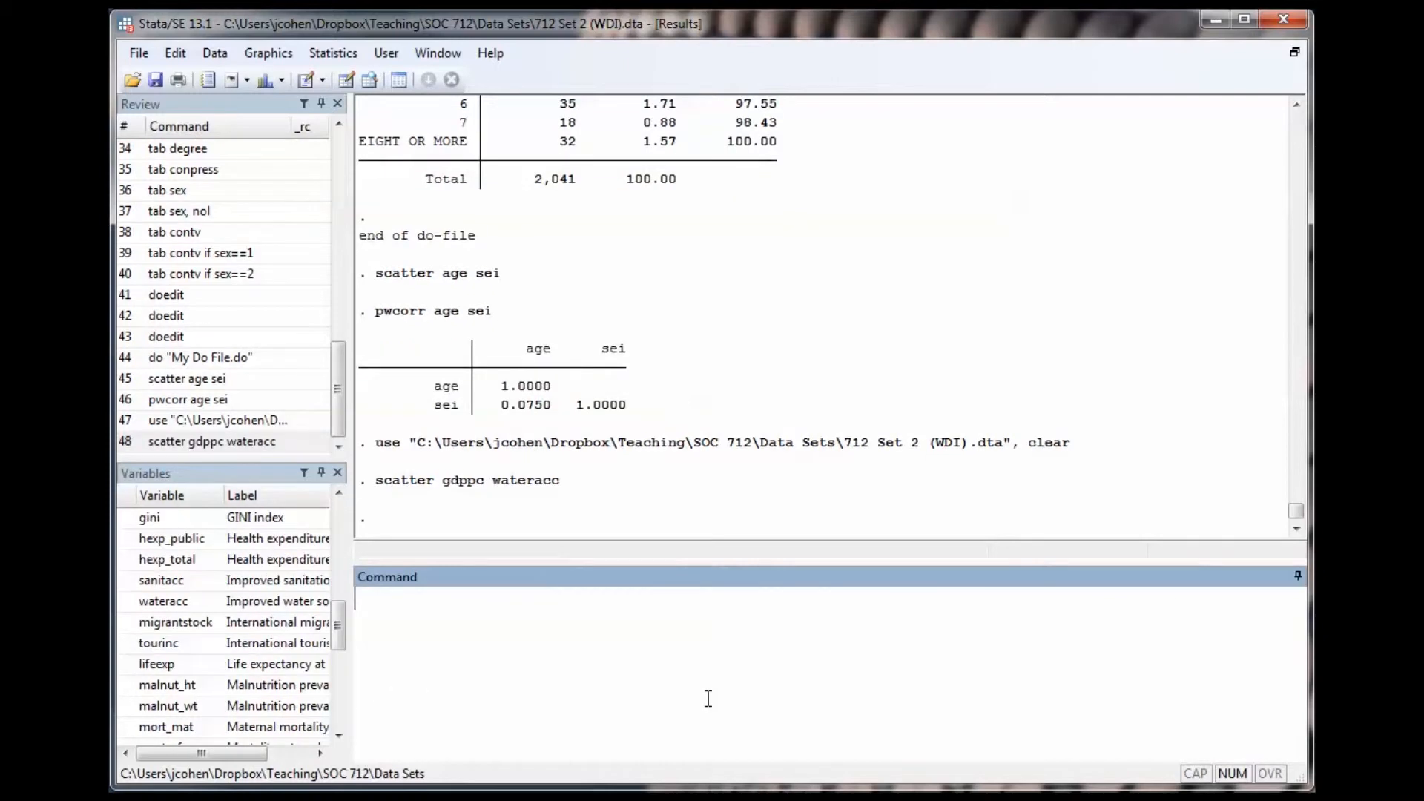
# Draw a scatter of water access against GDP per capita and dismiss the graph
pyautogui.write('scatter wat')
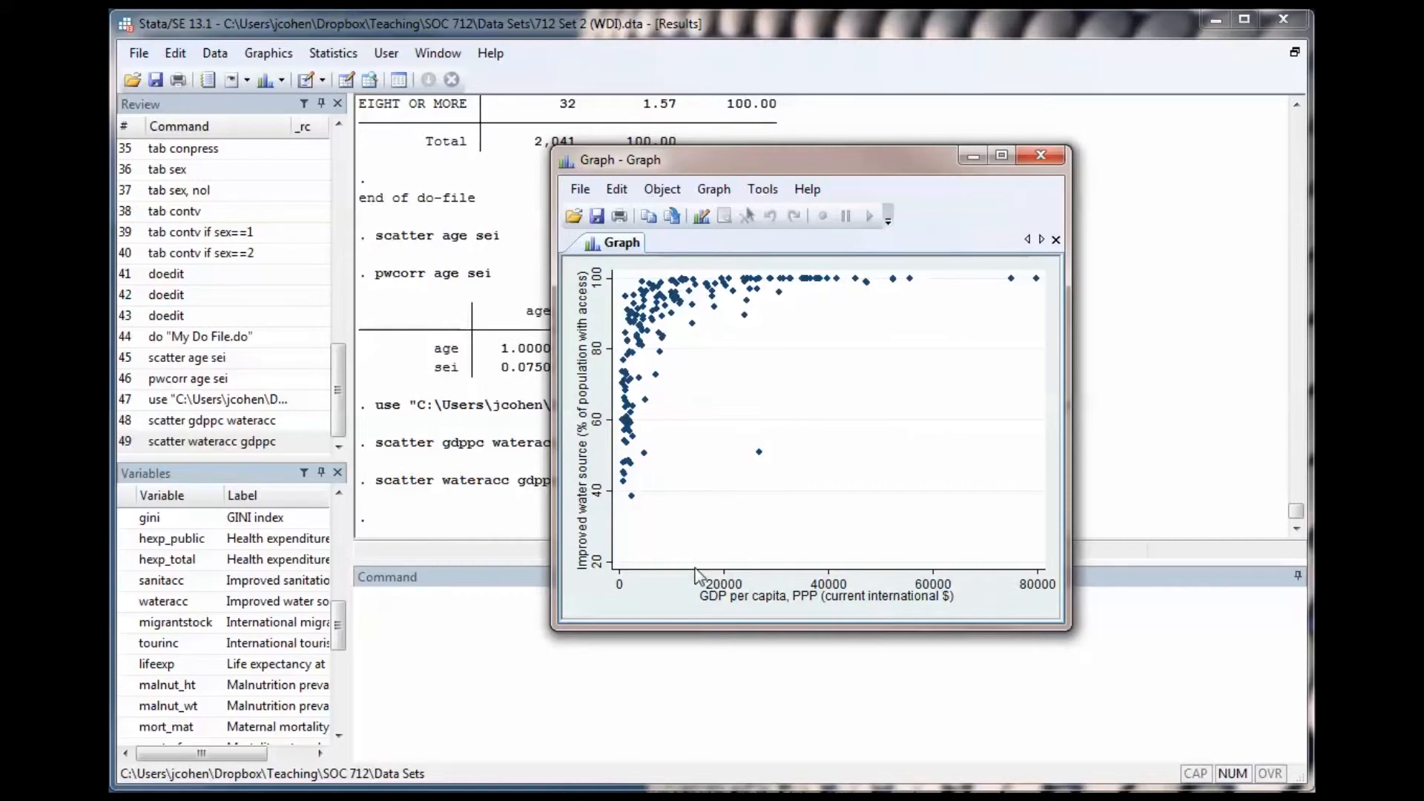
pyautogui.click(1042, 156)
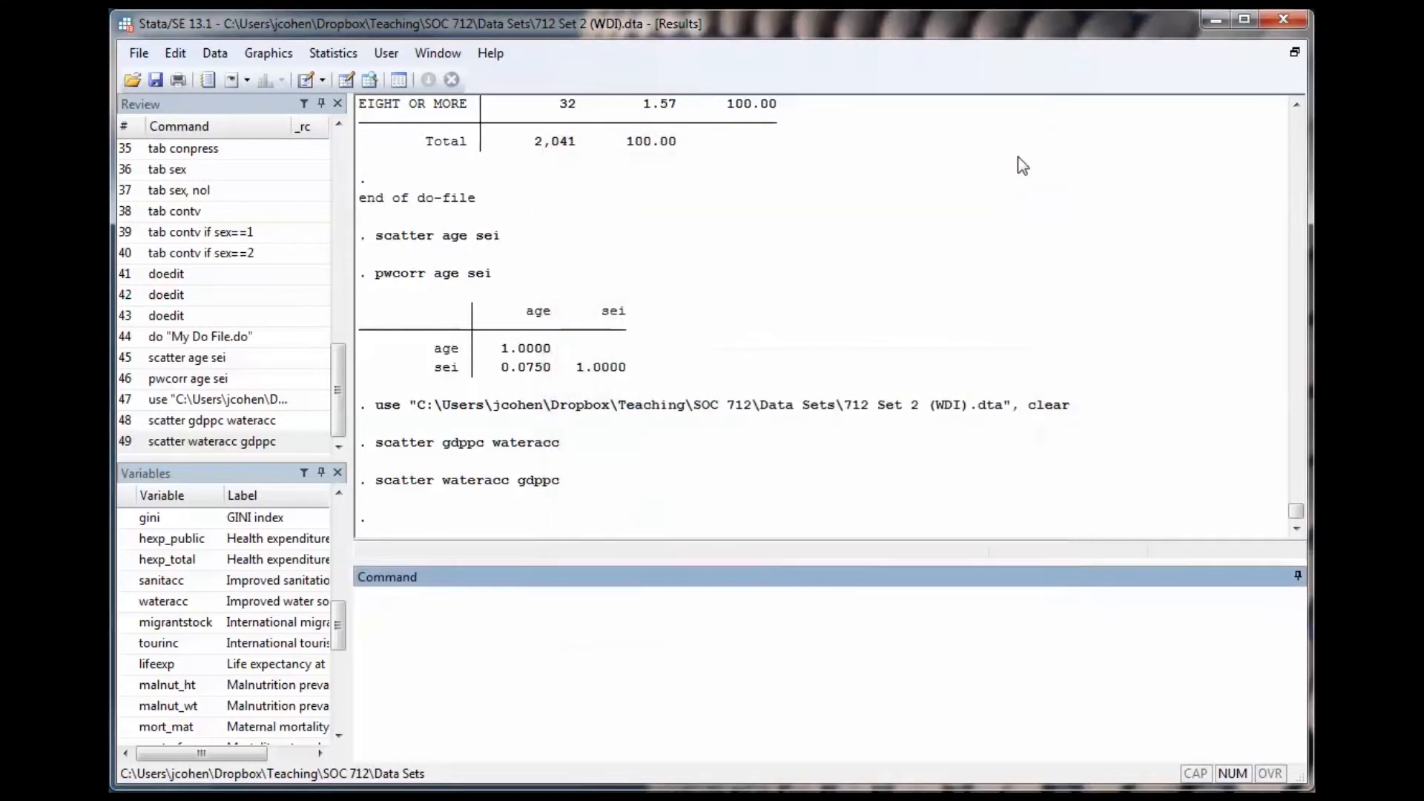